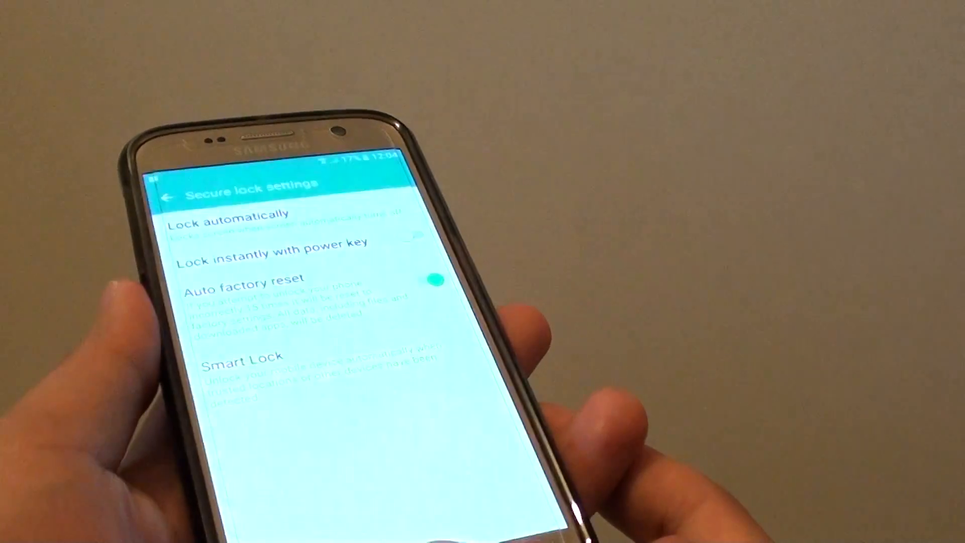
Step: Return to the main Settings list and scroll toward Lock screen and security
click(231, 215)
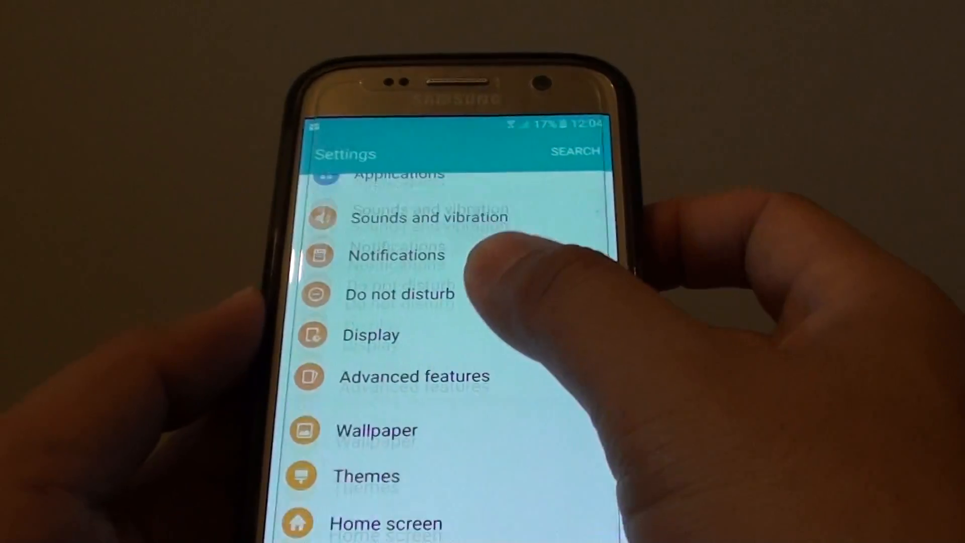
scroll(up, 3)
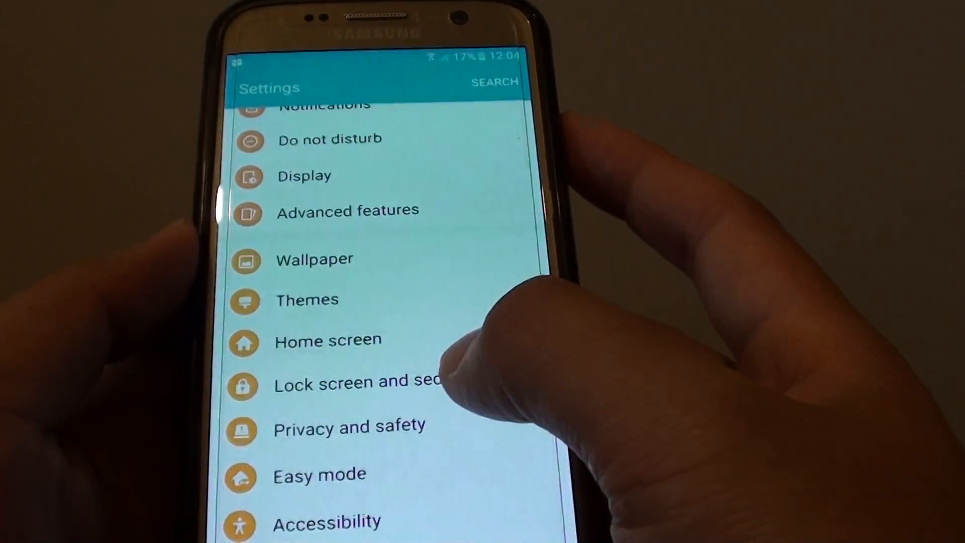